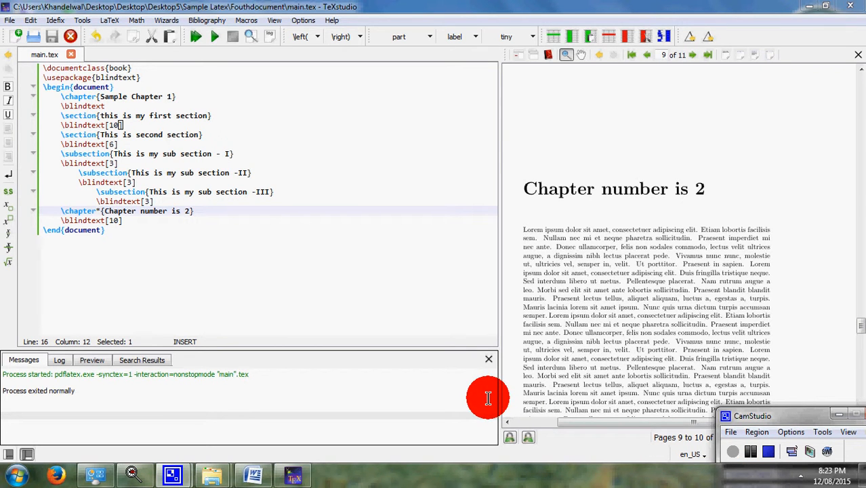
mouse_move(245, 282)
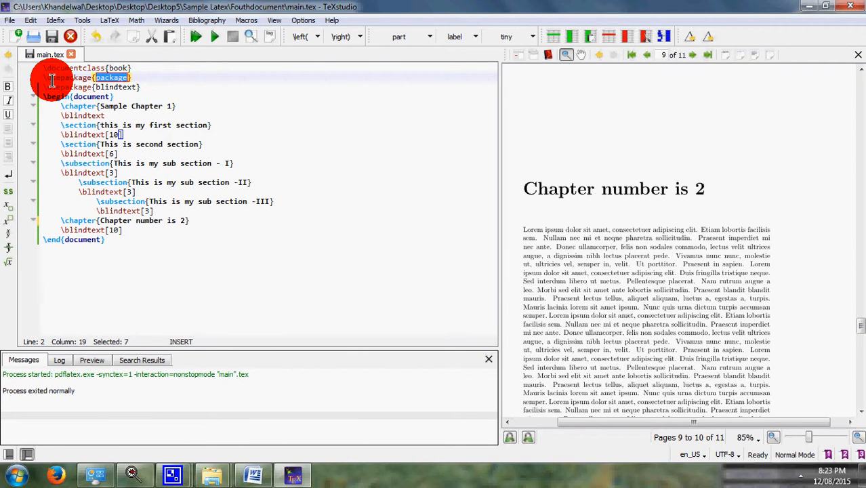
Add the geometry package to the preamble and rebuild the PDF preview
text(geometry)
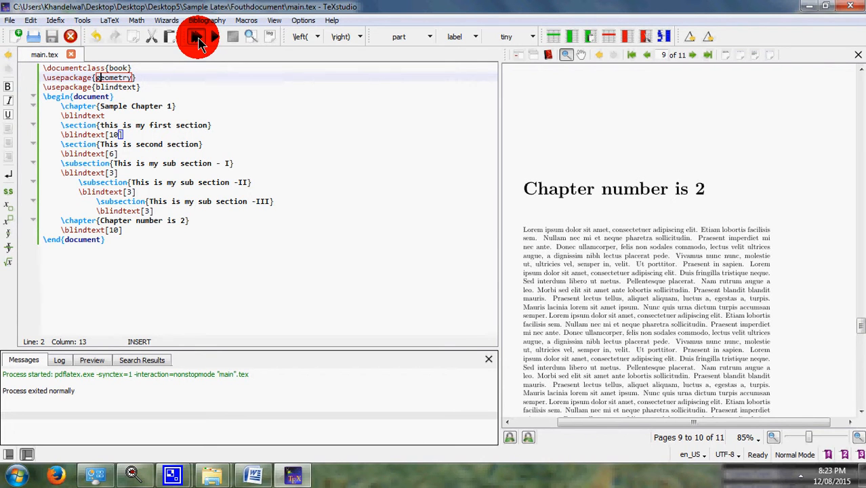
click(198, 36)
text(r)
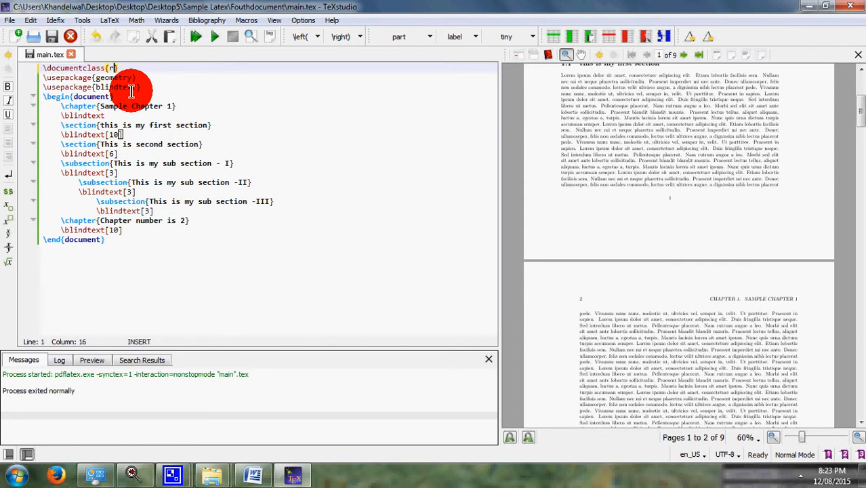
Retype the document class from book to report
text(eport})
click(89, 78)
text([a4paper,])
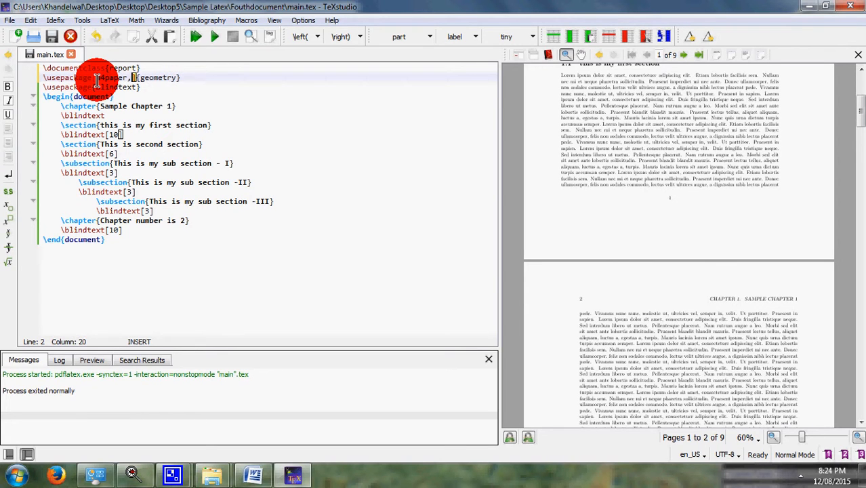
mouse_move(105, 87)
text(i)
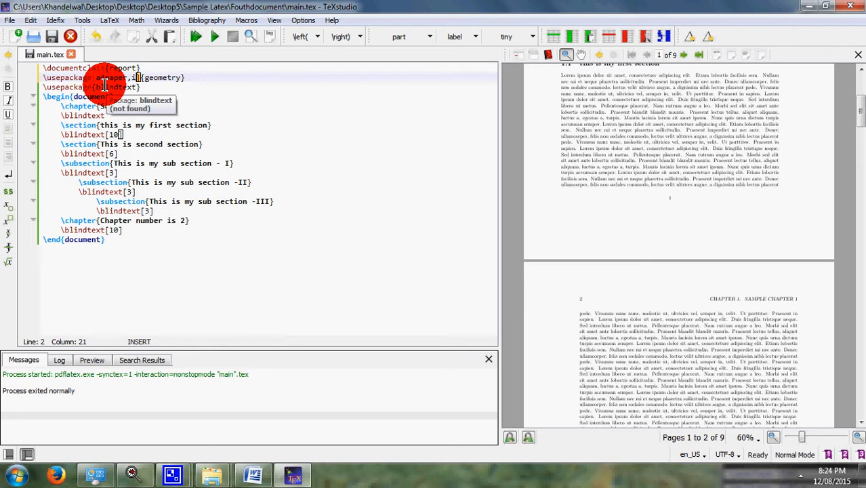
Add 1.5 cm left, right, top and bottom margins to the geometry options
text(left =)
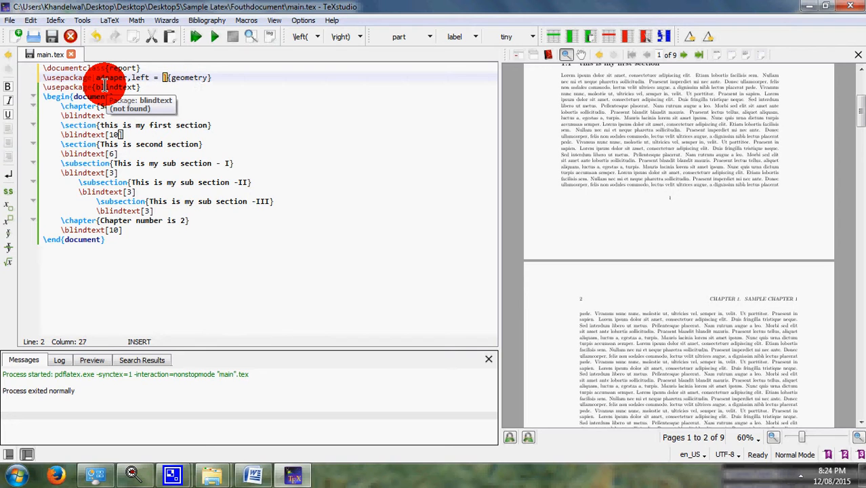
text(1.5 cm)
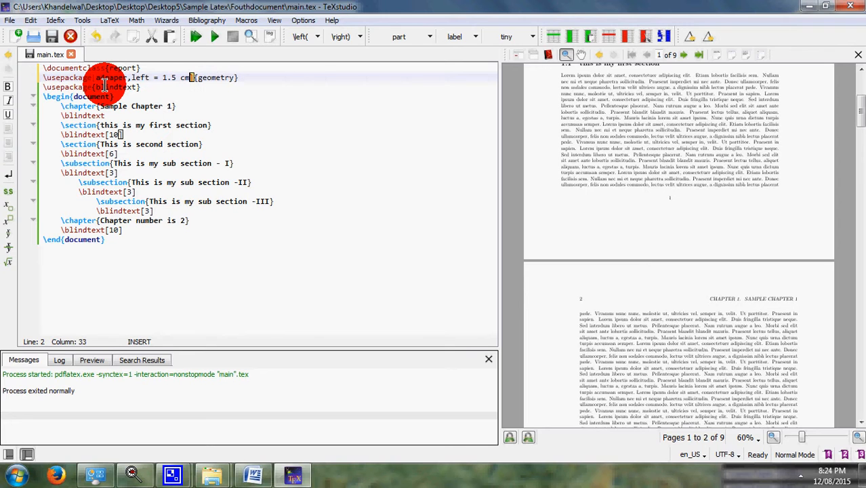
text(, right)
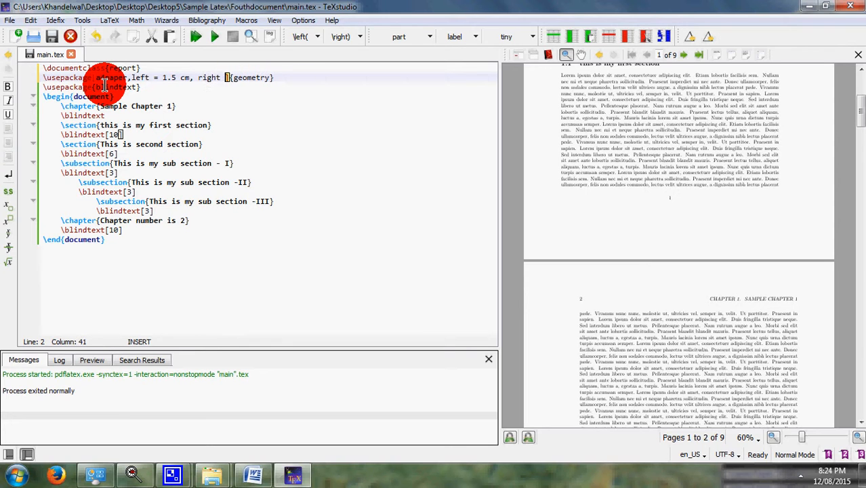
text(1.5 cm)
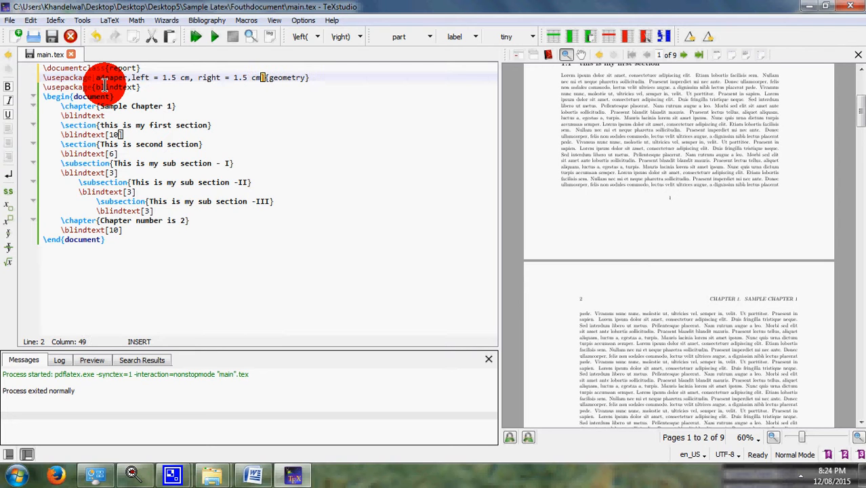
text(, top = 1.5 cm, bottom = 1.5 cm)
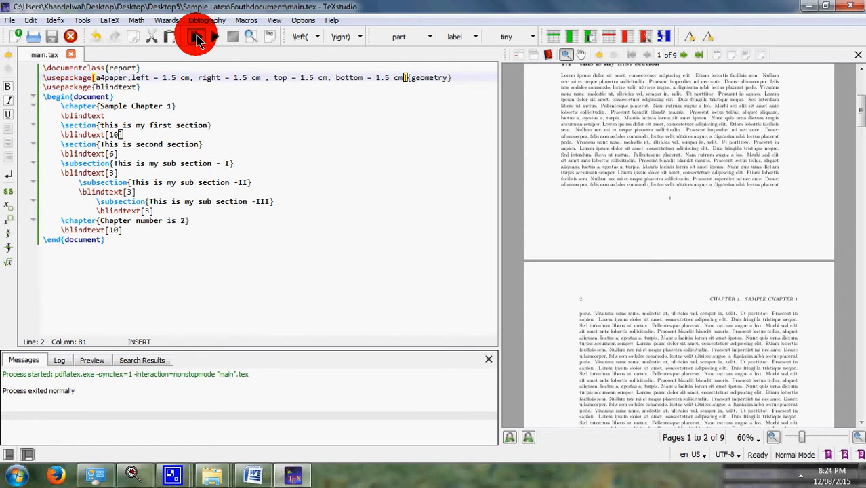
Rebuild the report and raise all four geometry margins from 1.5 cm to 2.5 cm
click(195, 37)
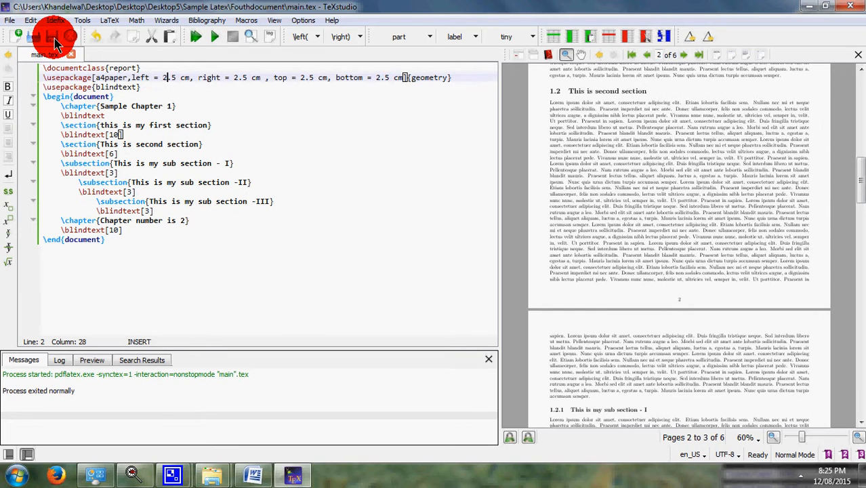
click(195, 36)
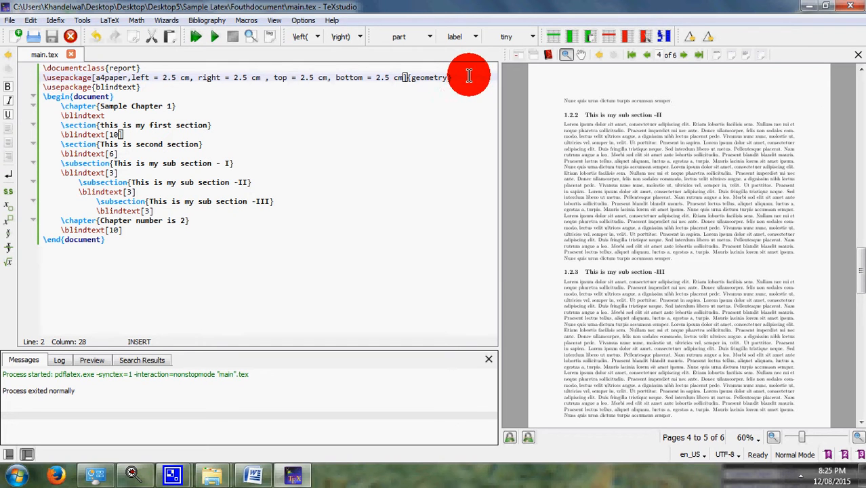
mouse_move(450, 81)
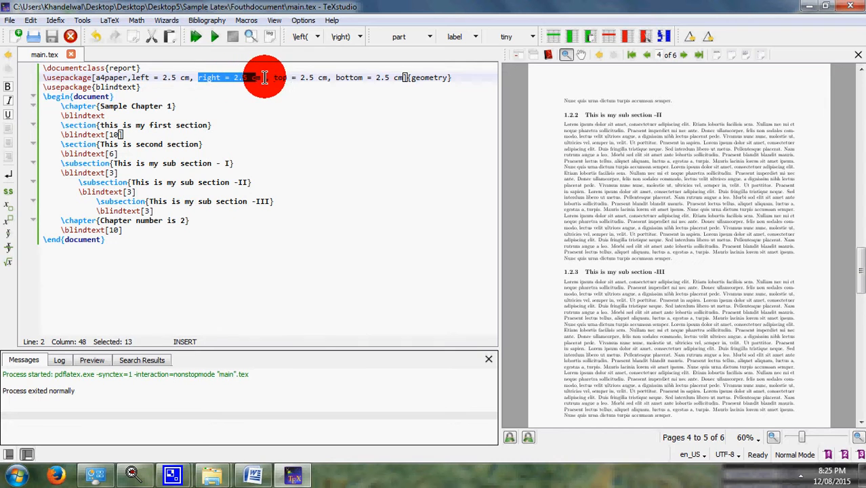
drag(276, 76, 411, 76)
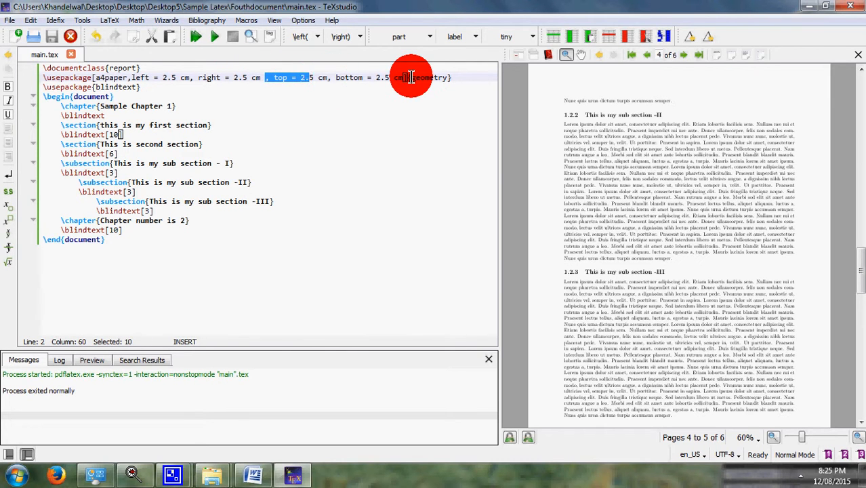
mouse_move(248, 173)
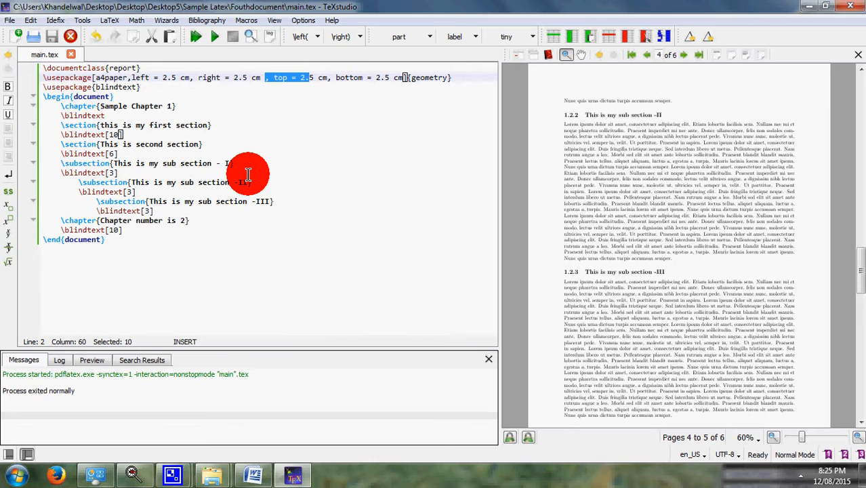